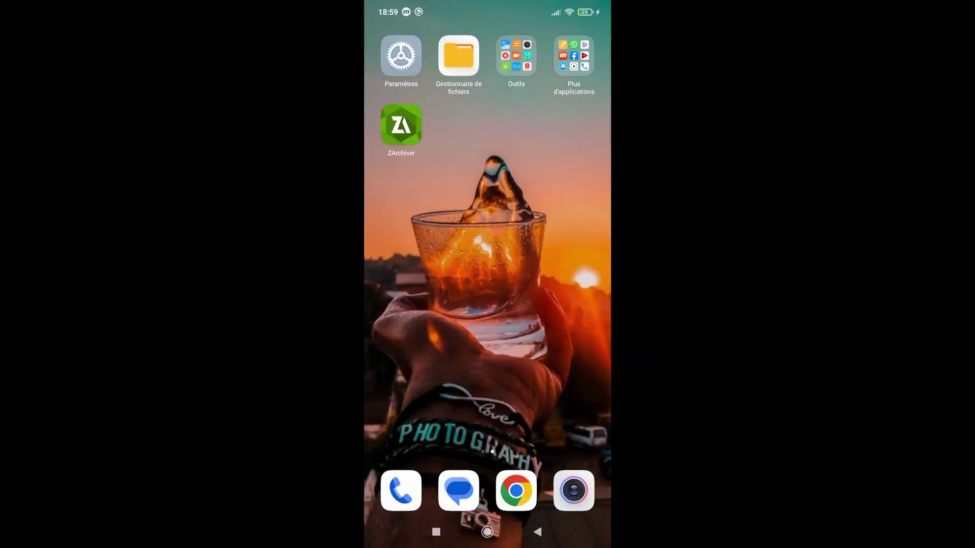
# Step: Launch ZArchiver from the home screen to view internal storage
pyautogui.click(455, 54)
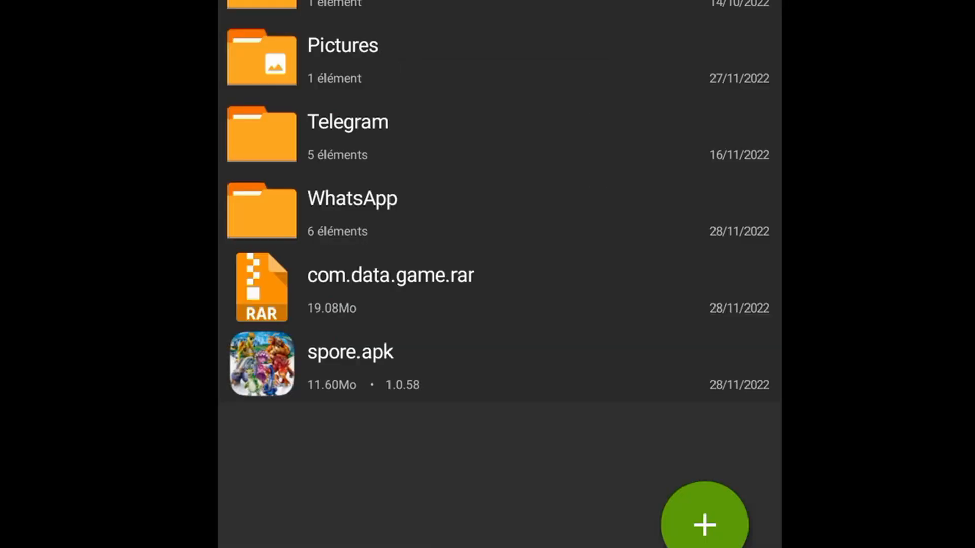
# Step: Extract com.data.game.rar into Android/obb until the replace-file prompt appears
pyautogui.click(390, 275)
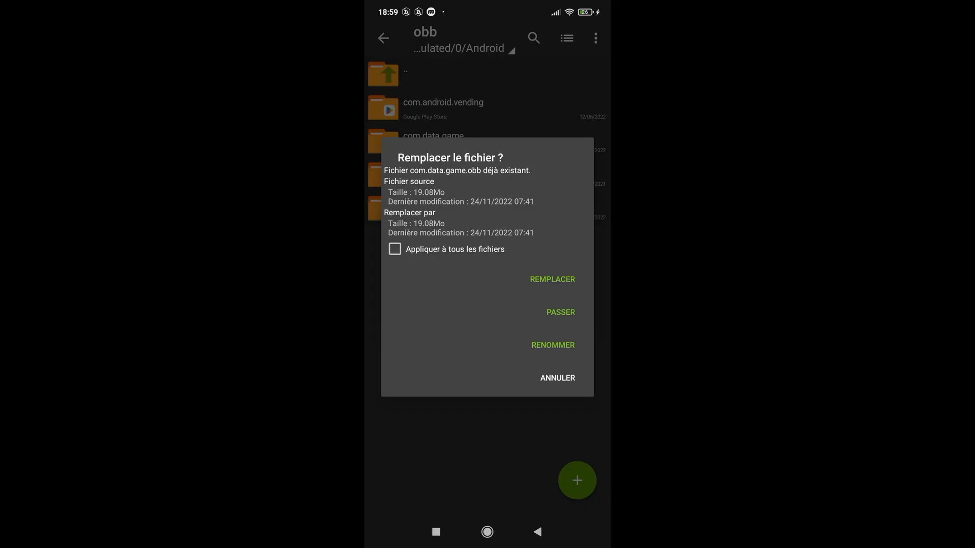
# Step: Overwrite the existing com.data.game.obb, then move to the phone's file manager
pyautogui.click(552, 280)
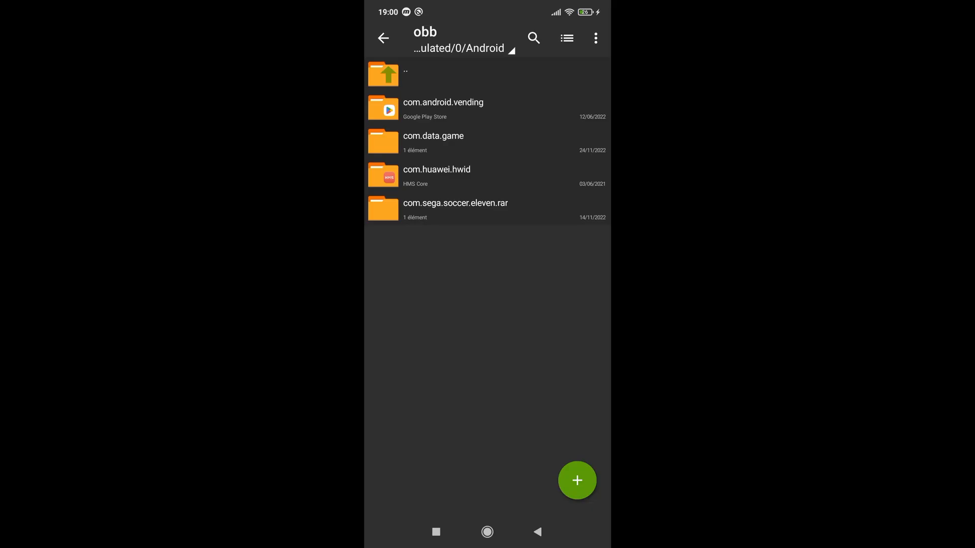
pyautogui.click(383, 37)
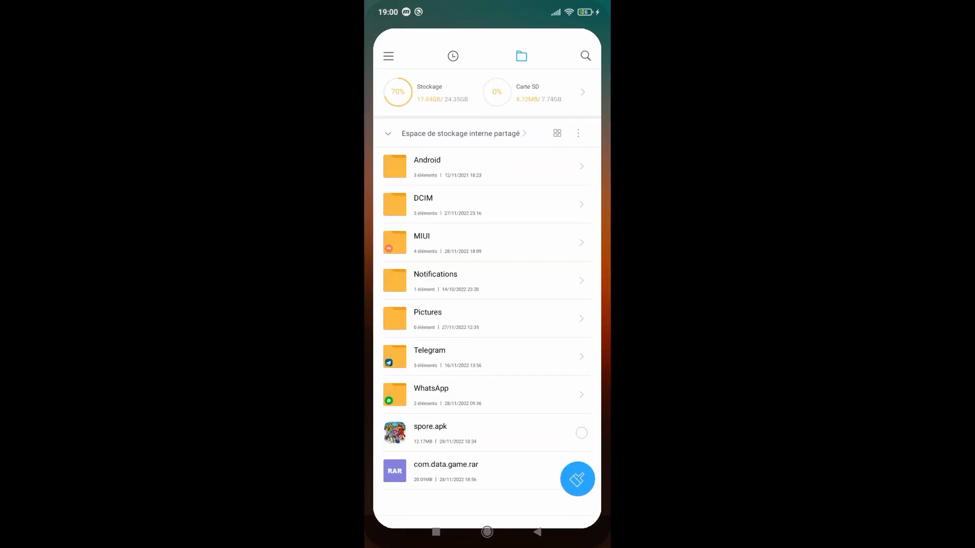
# Step: Install Spore Mobile from spore.apk via the package installer
pyautogui.click(431, 432)
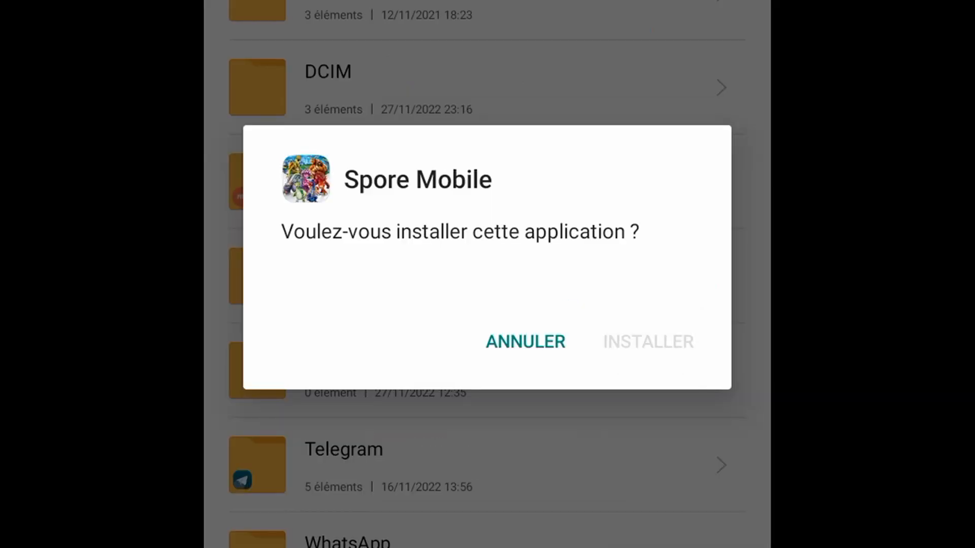
pyautogui.click(648, 341)
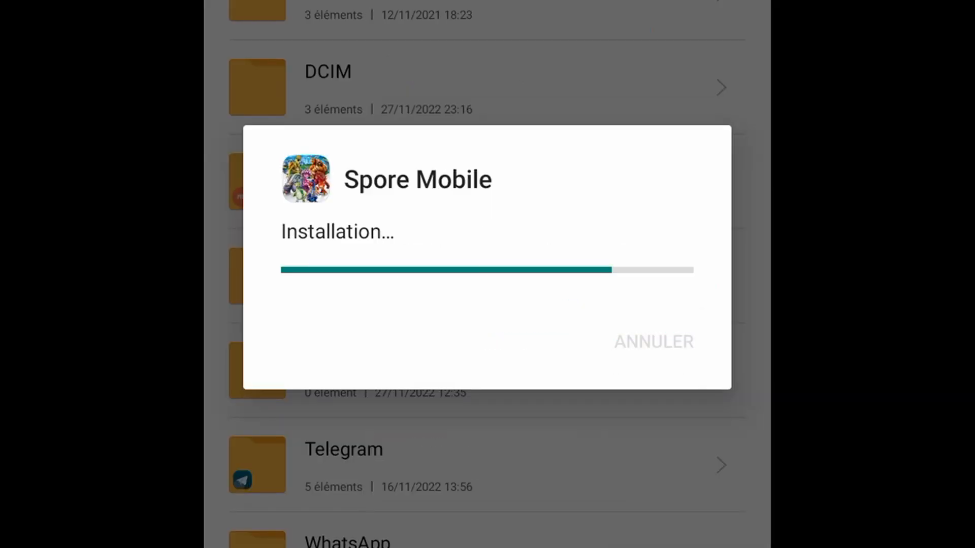